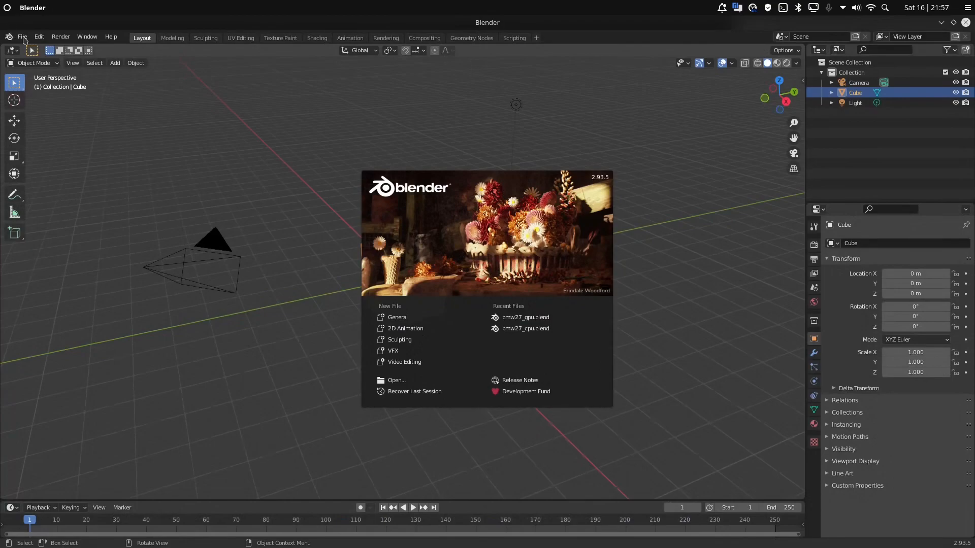
# Open bmw27_gpu.blend from Downloads/bmw27 through the File menu.
pyautogui.click(22, 37)
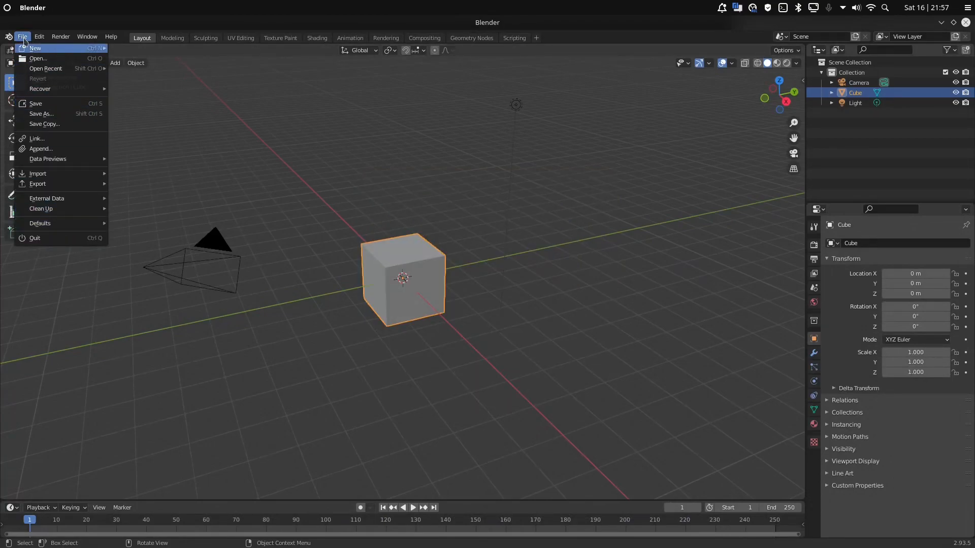
pyautogui.click(38, 58)
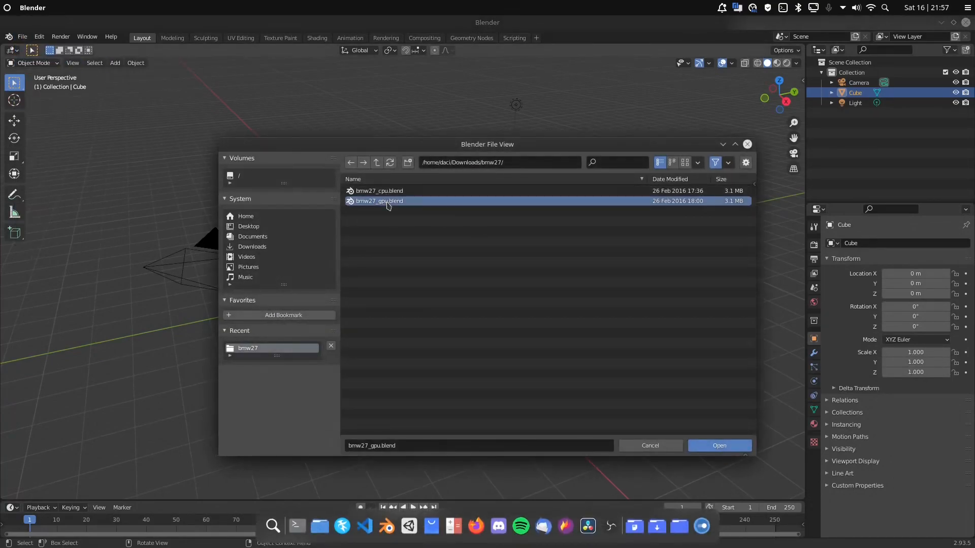
pyautogui.click(718, 445)
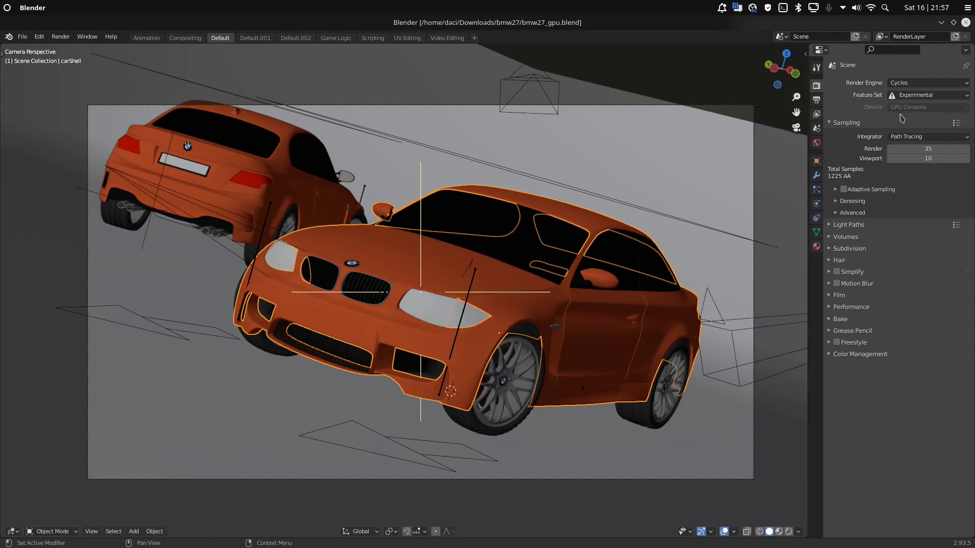
# Open Blender's Preferences from the Edit menu to reach the Cycles render devices.
pyautogui.click(39, 36)
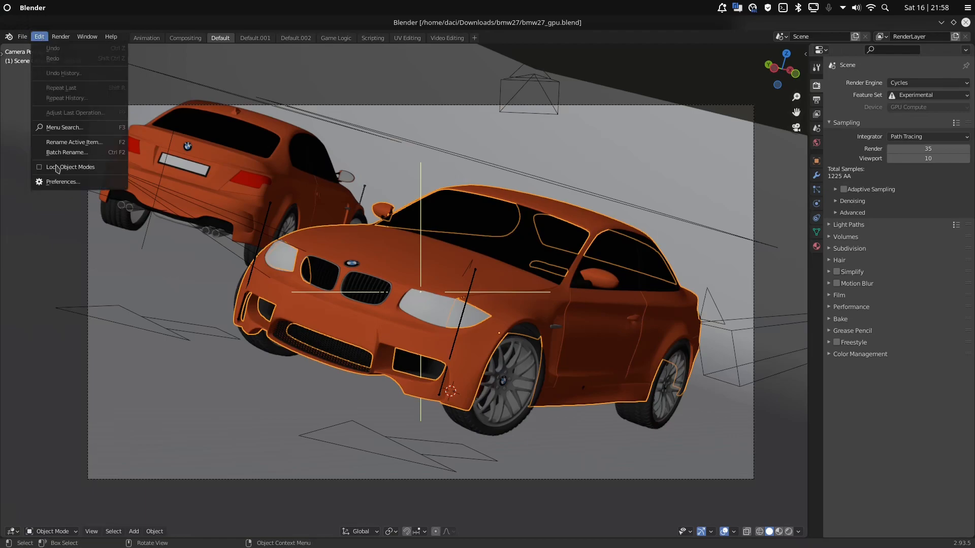
pyautogui.click(63, 182)
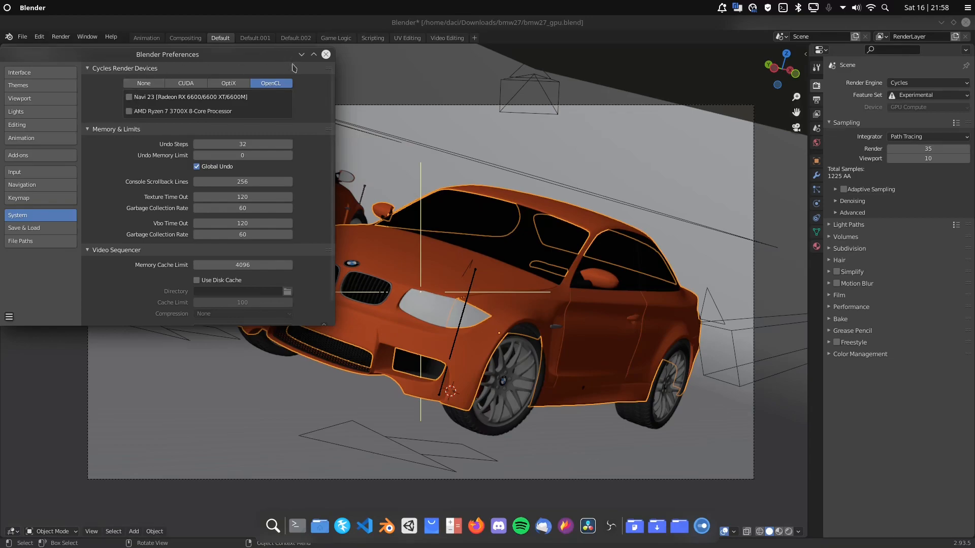
pyautogui.moveTo(301, 55)
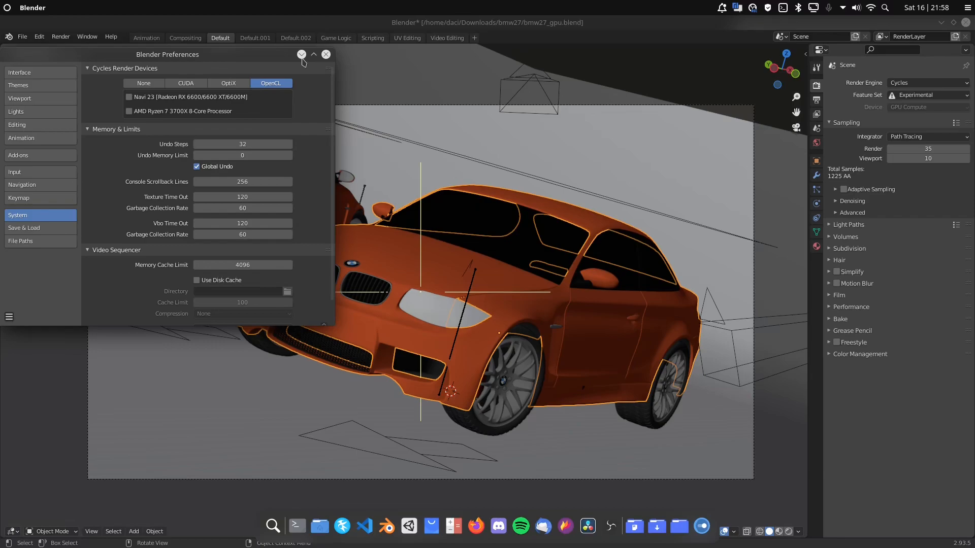
pyautogui.moveTo(258, 92)
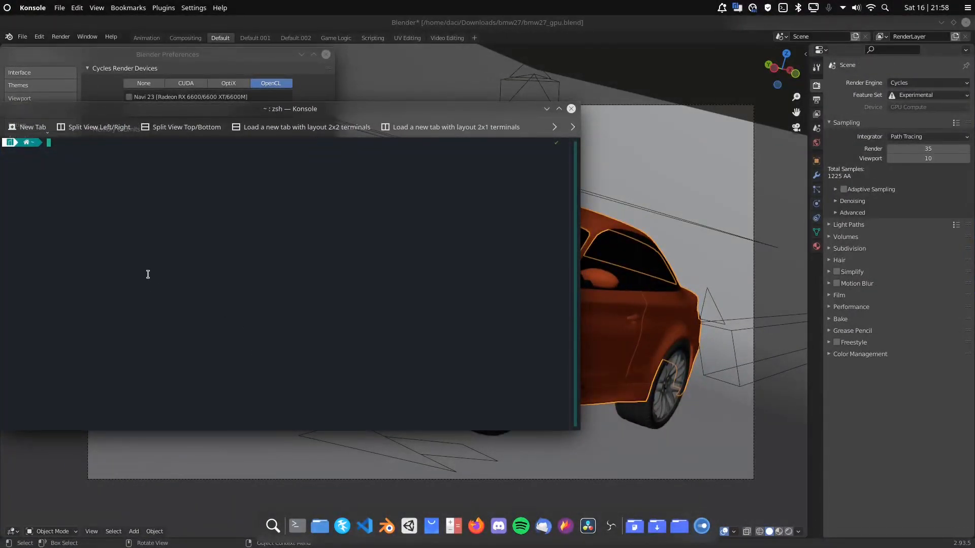
# Run neofetch to confirm Manjaro Linux, the Ryzen 7 3700X and the Radeon RX 6600.
pyautogui.write('neofetch')
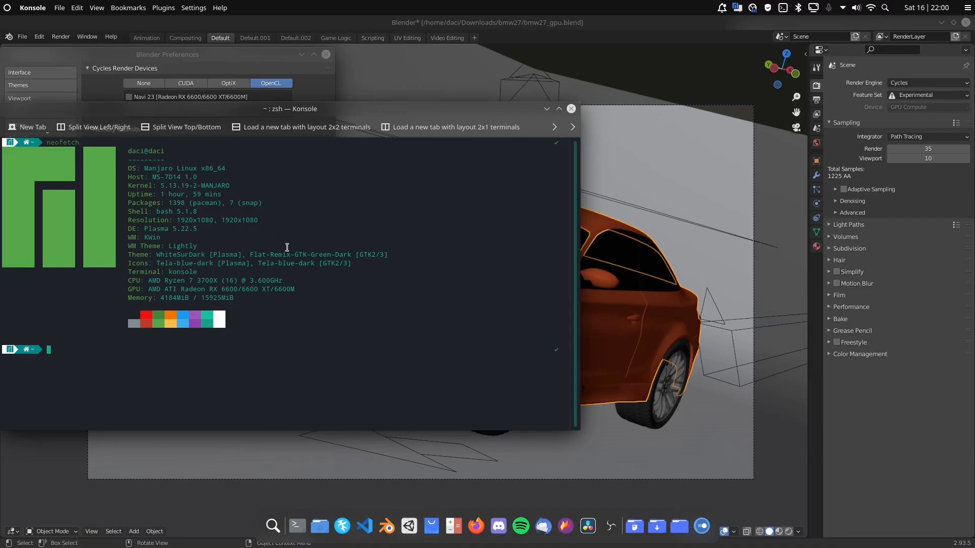
pyautogui.moveTo(430, 526)
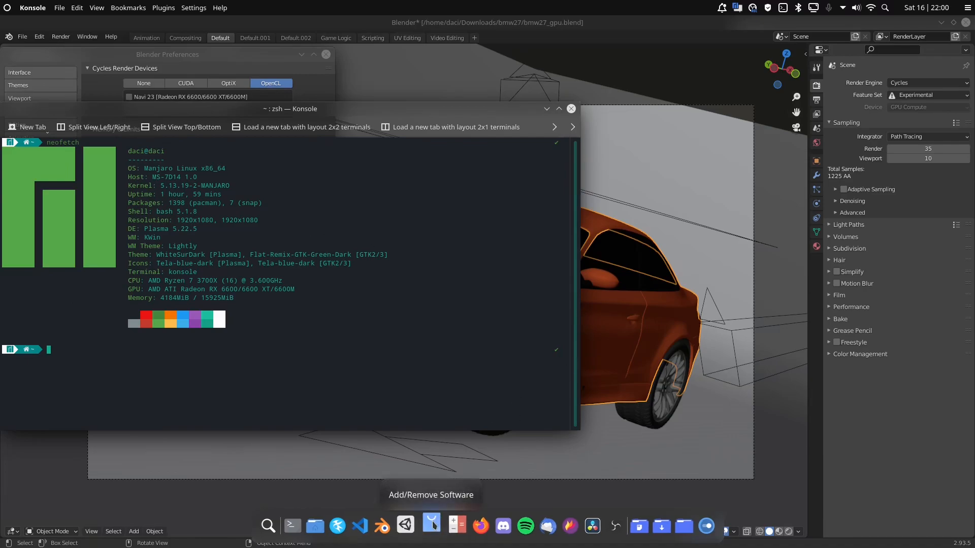
# Launch Add/Remove Software from the dock and search for opencl-amd.
pyautogui.click(430, 525)
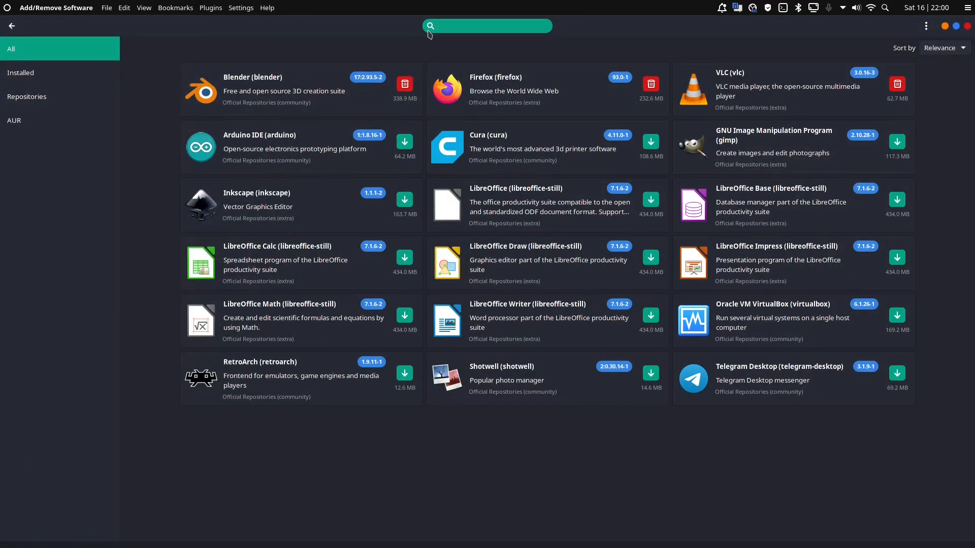
pyautogui.write('opencl-amd')
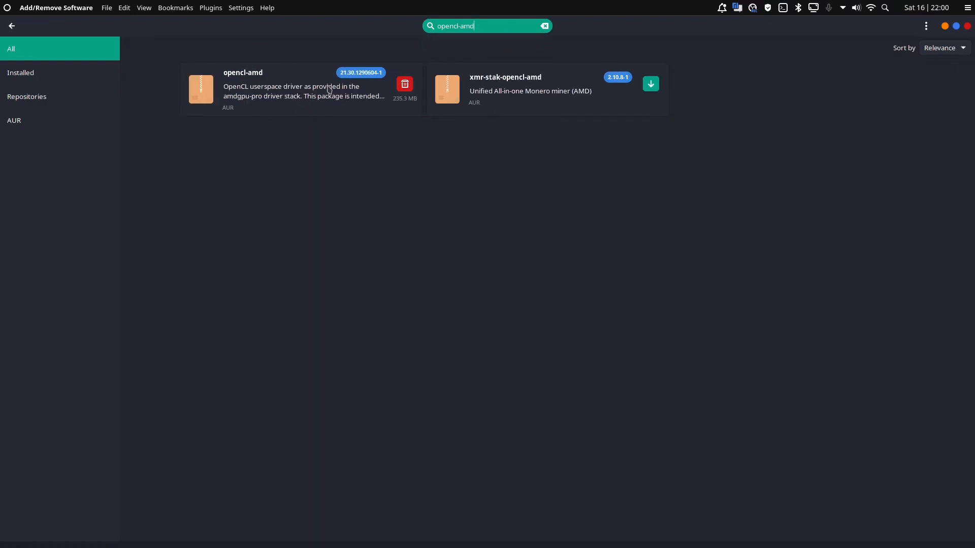
pyautogui.moveTo(317, 104)
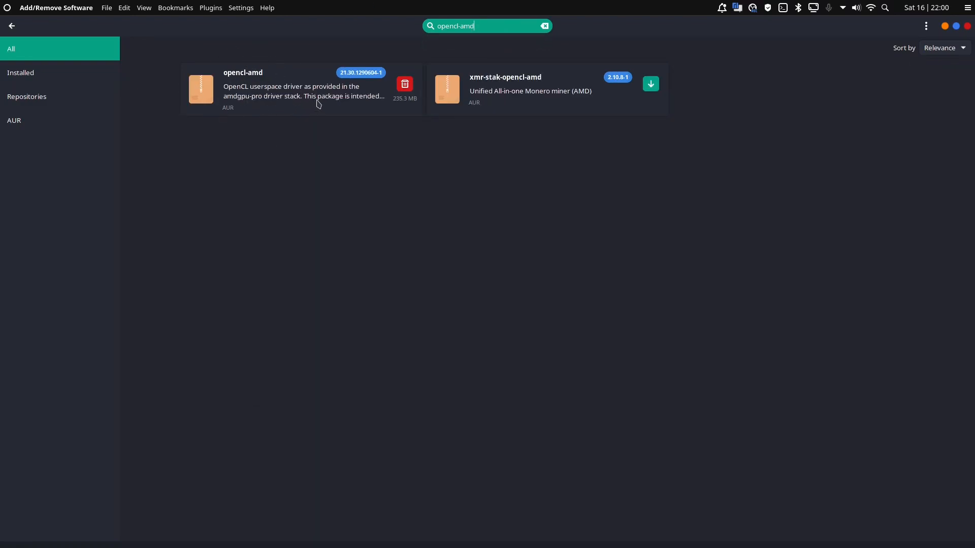
pyautogui.moveTo(461, 94)
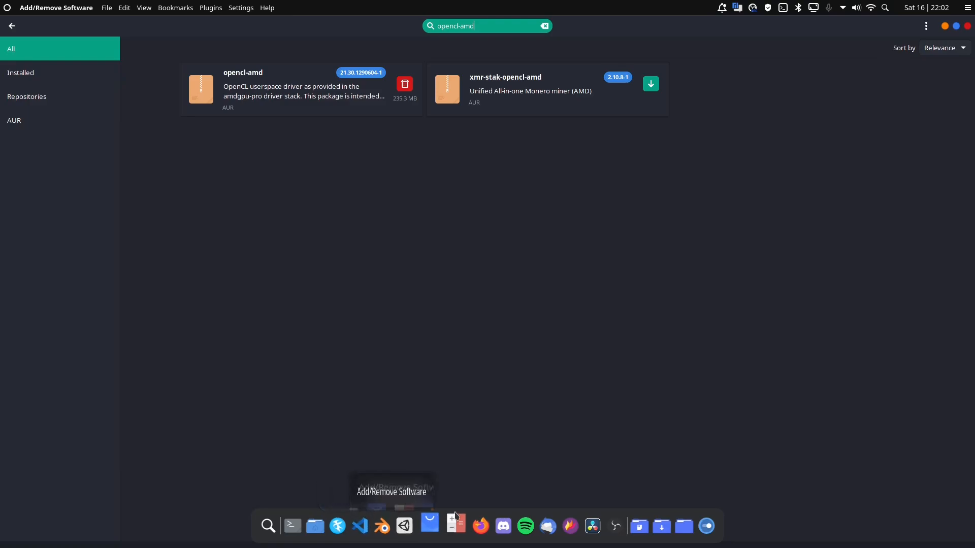
# Launch Firefox and go to the aur.archlinux.org home page.
pyautogui.click(476, 526)
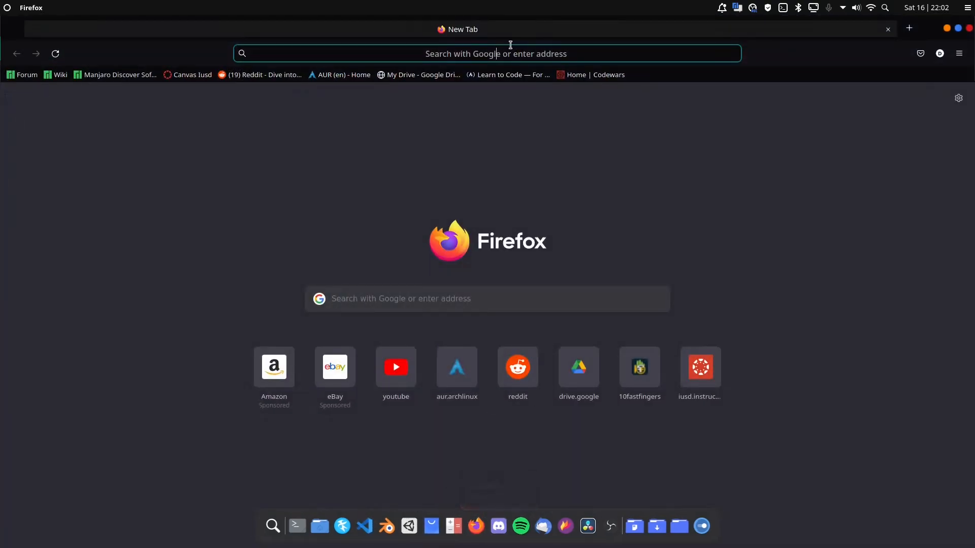
pyautogui.write('aura meaning')
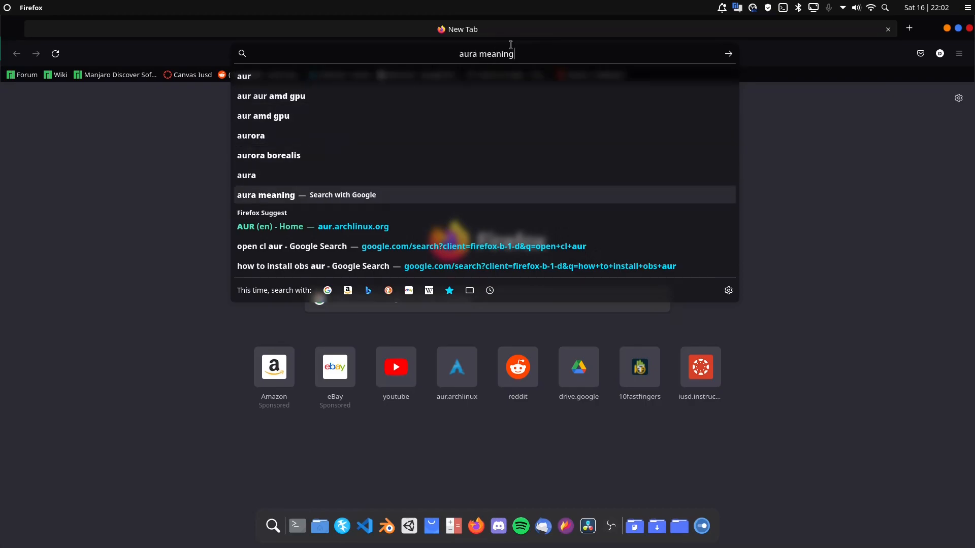
pyautogui.click(268, 226)
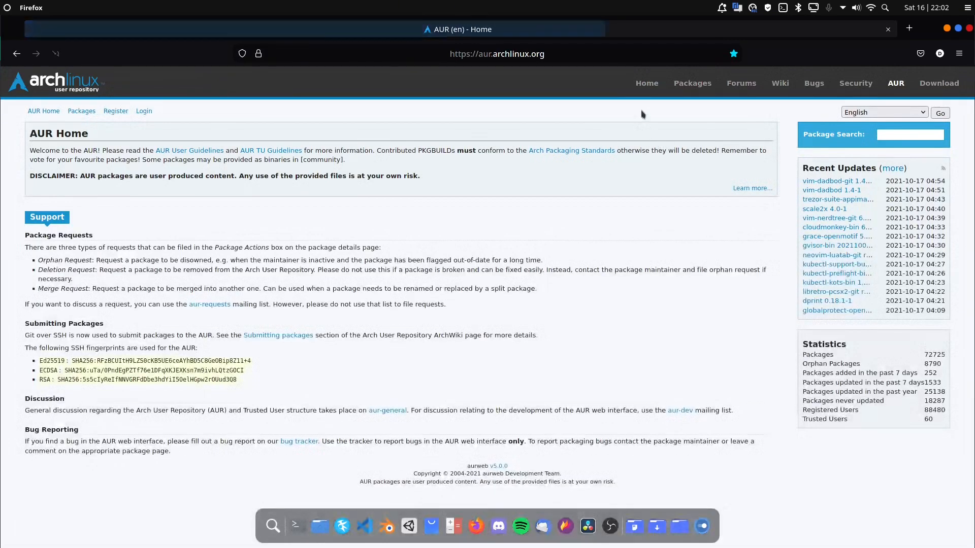
# Search the AUR for opencl-amd and open the opencl-amd package details page.
pyautogui.click(909, 134)
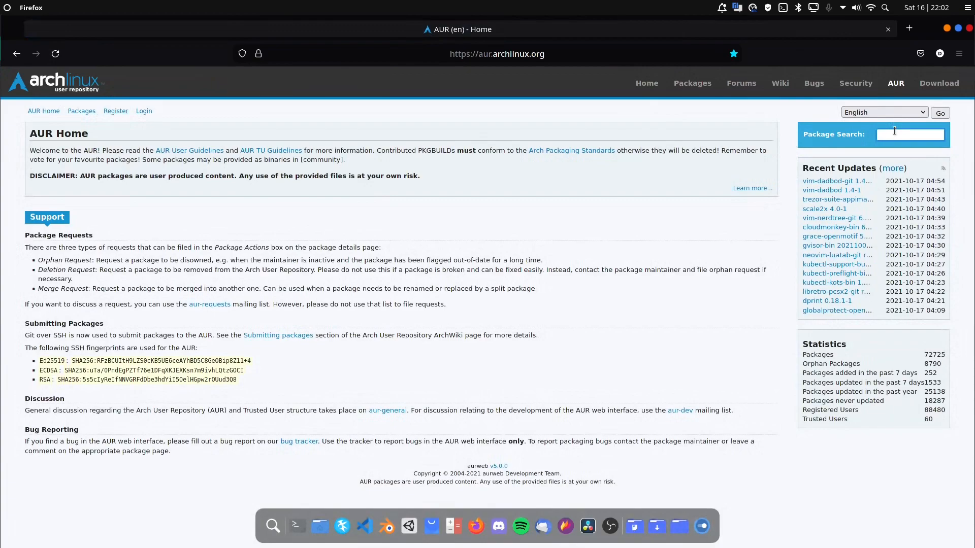
pyautogui.write('opencl-amd')
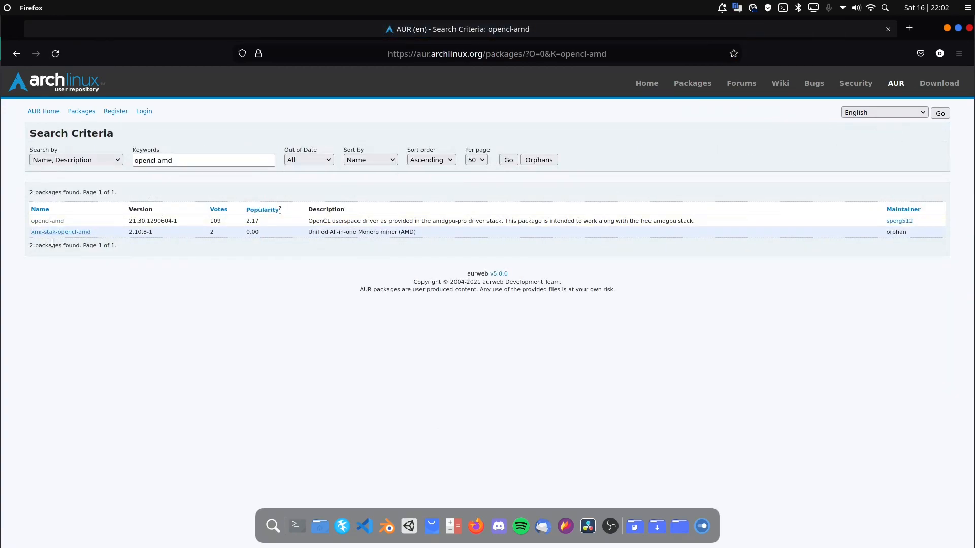
pyautogui.moveTo(61, 232)
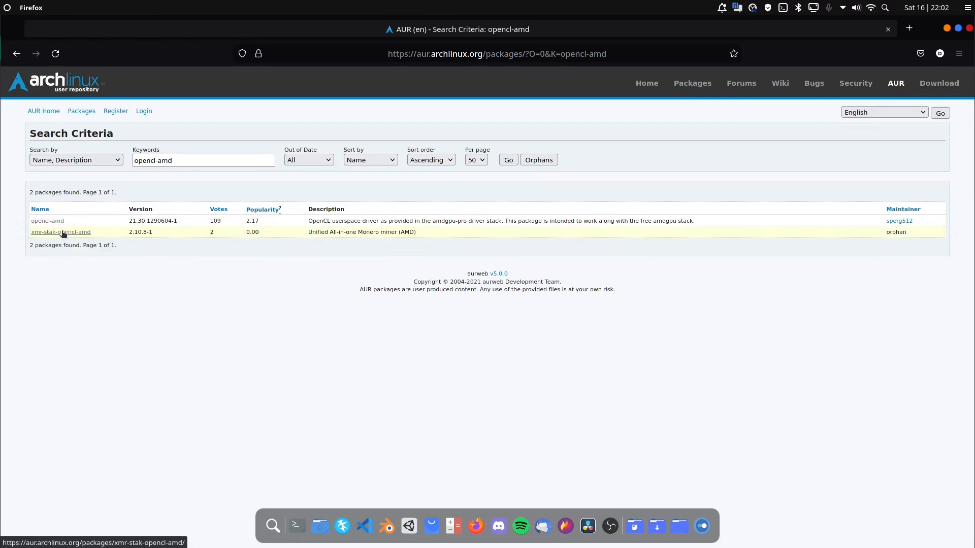
pyautogui.click(47, 220)
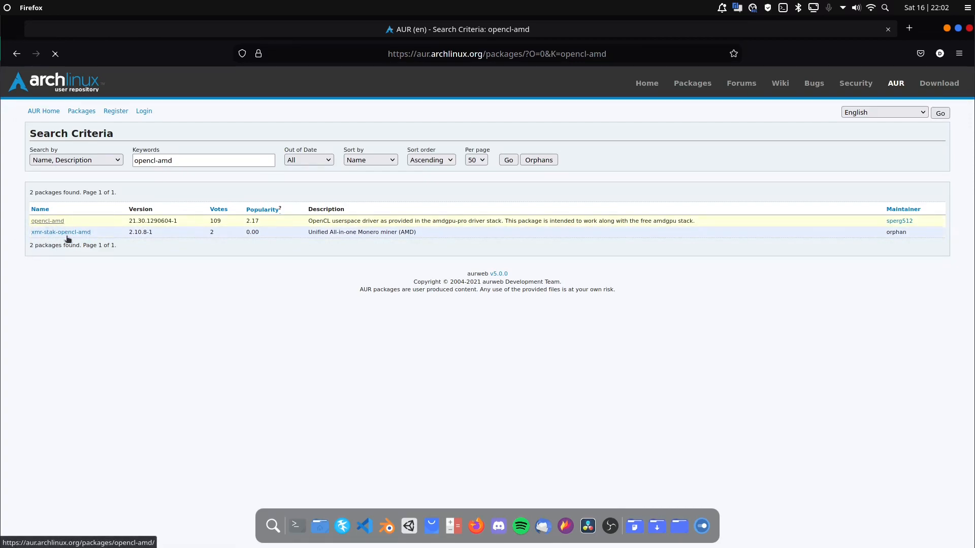
pyautogui.click(48, 221)
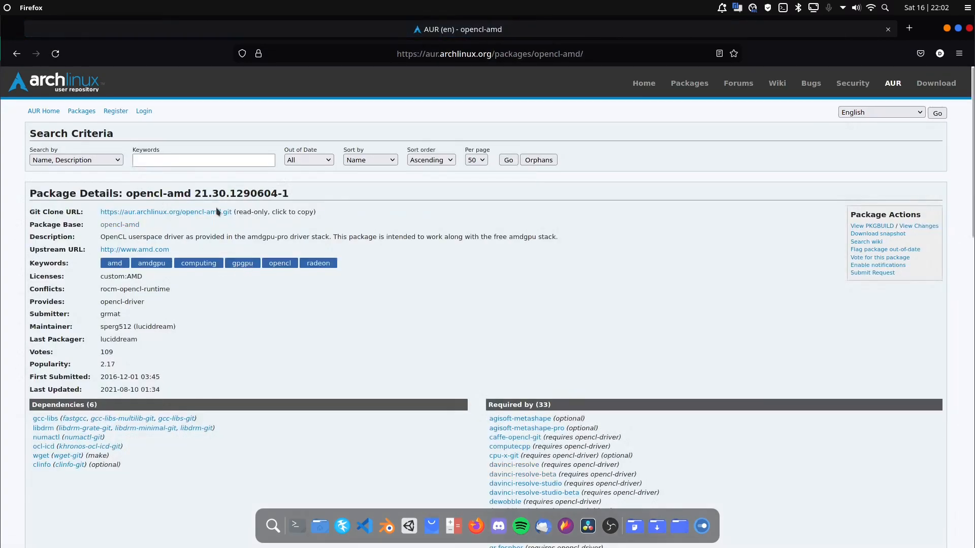
pyautogui.moveTo(166, 211)
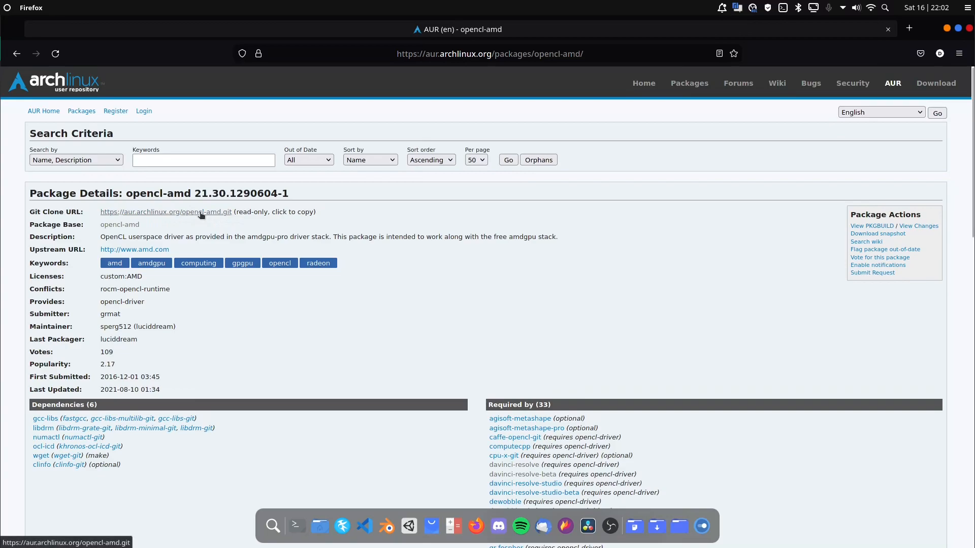
pyautogui.moveTo(202, 214)
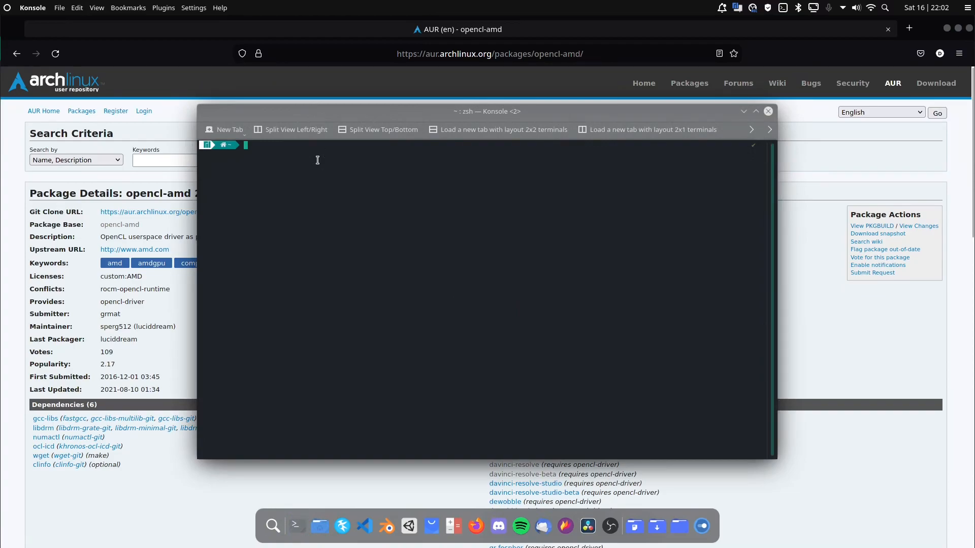
pyautogui.write('cd programs')
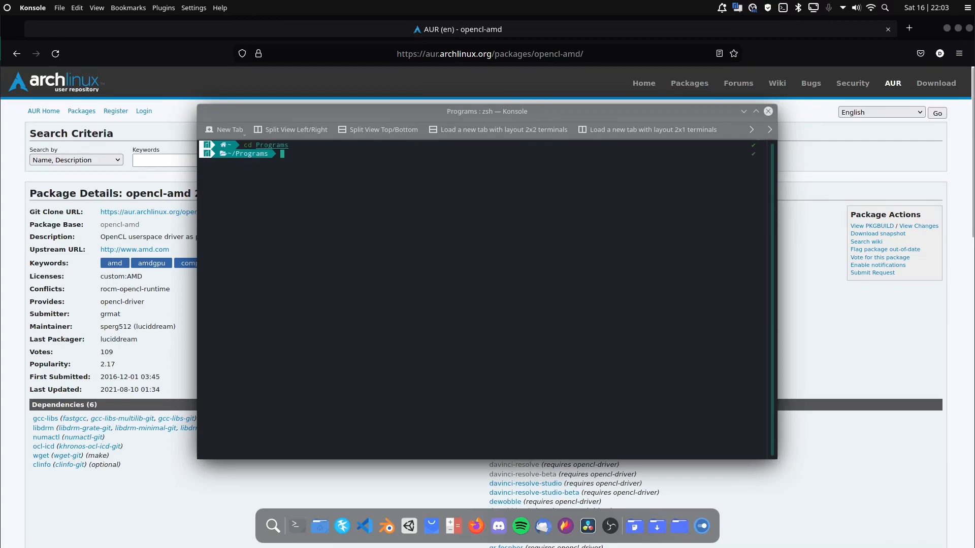
pyautogui.write('git cline')
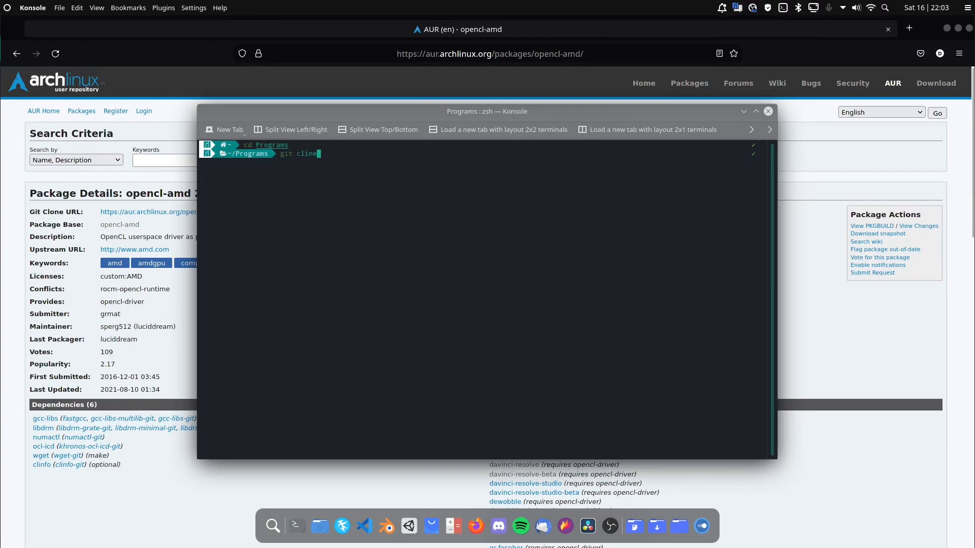
pyautogui.write('https://aur.archlinux.org/opencl-amd.git')
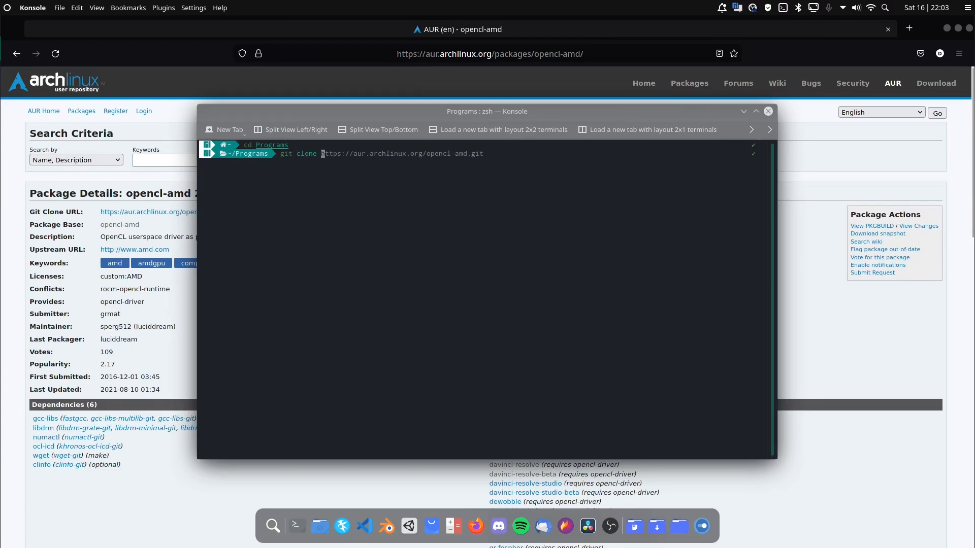
pyautogui.doubleClick(403, 154)
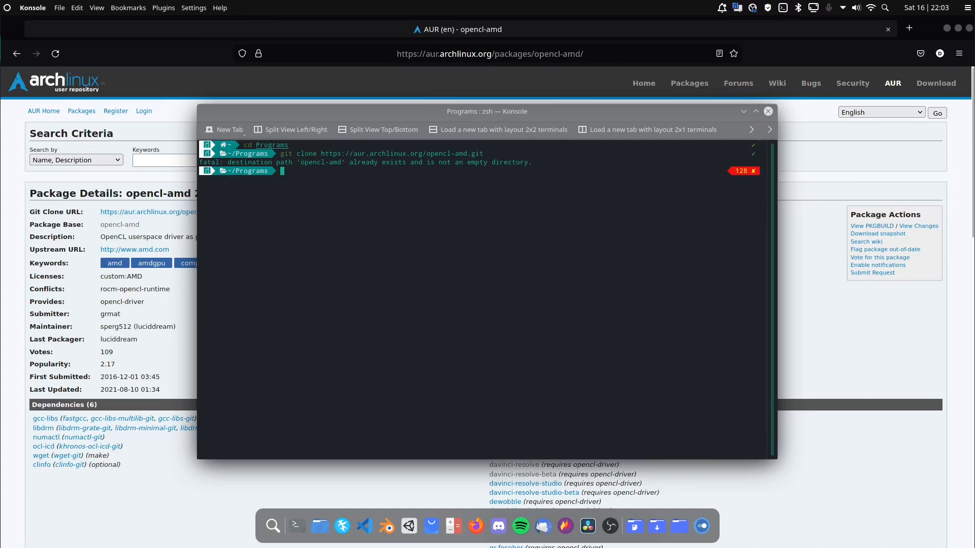
pyautogui.moveTo(706, 77)
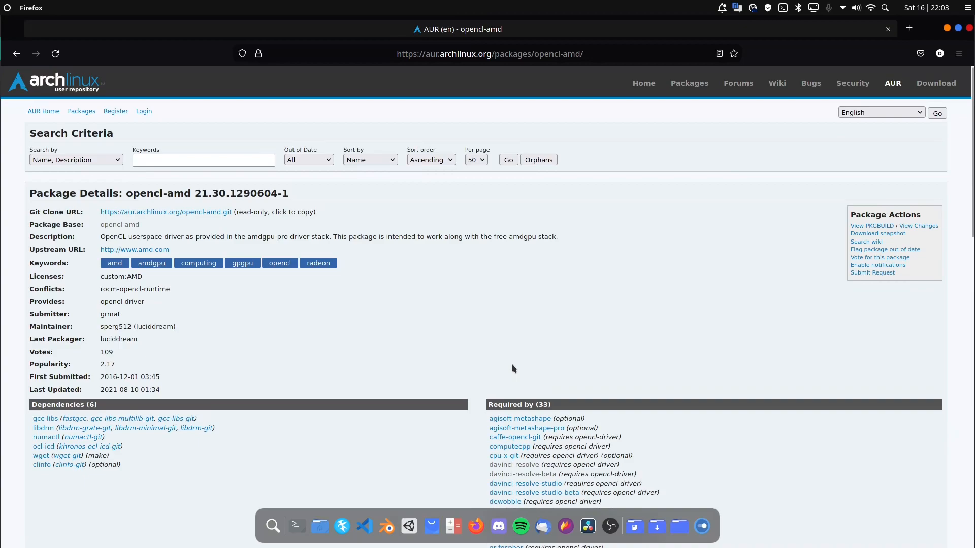
# Open the Arch Wiki and search 'am' to reach the AMDGPU PRO article.
pyautogui.click(203, 160)
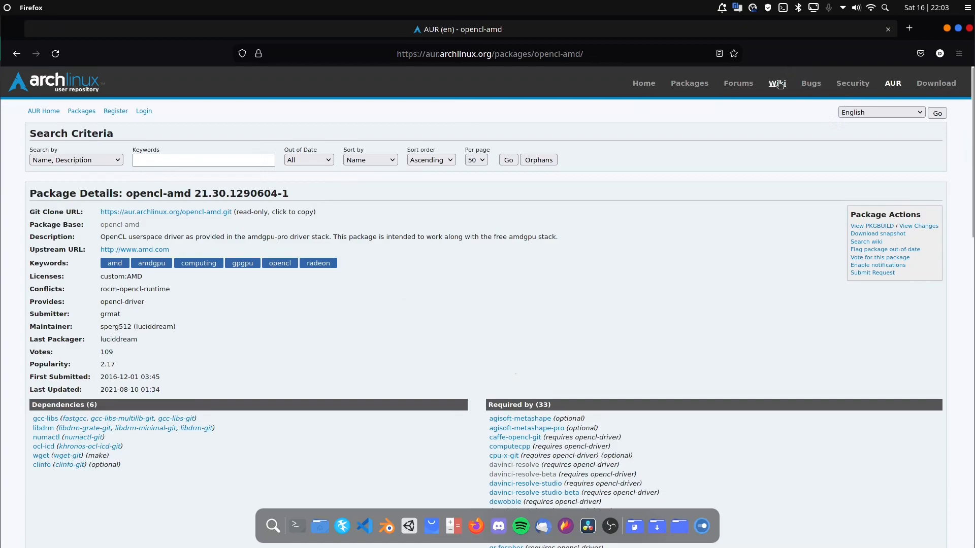
pyautogui.click(776, 83)
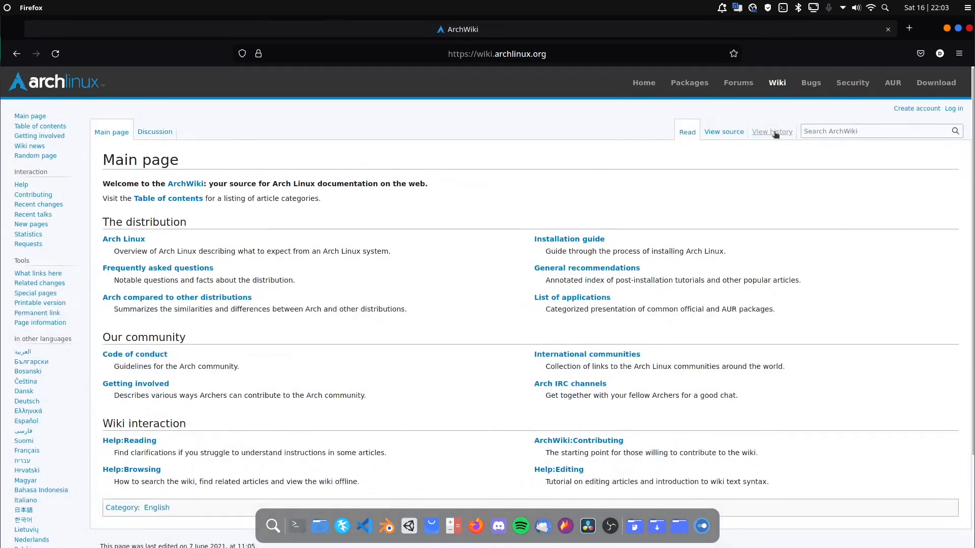
pyautogui.write('am')
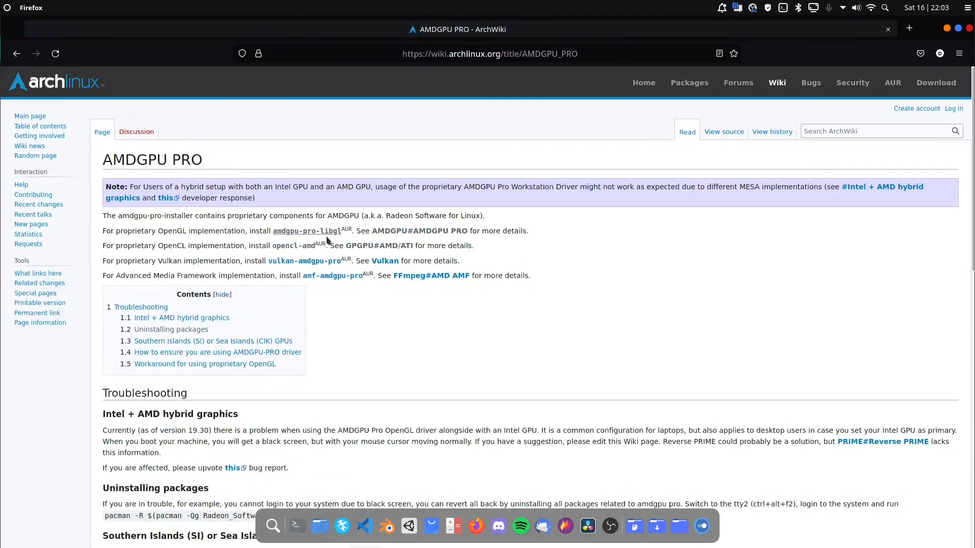
pyautogui.moveTo(419, 231)
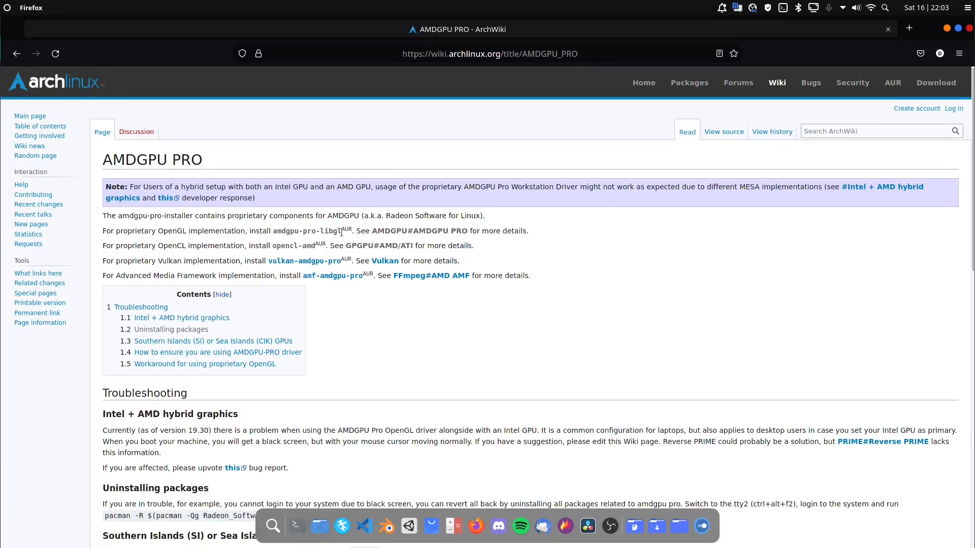
pyautogui.moveTo(582, 144)
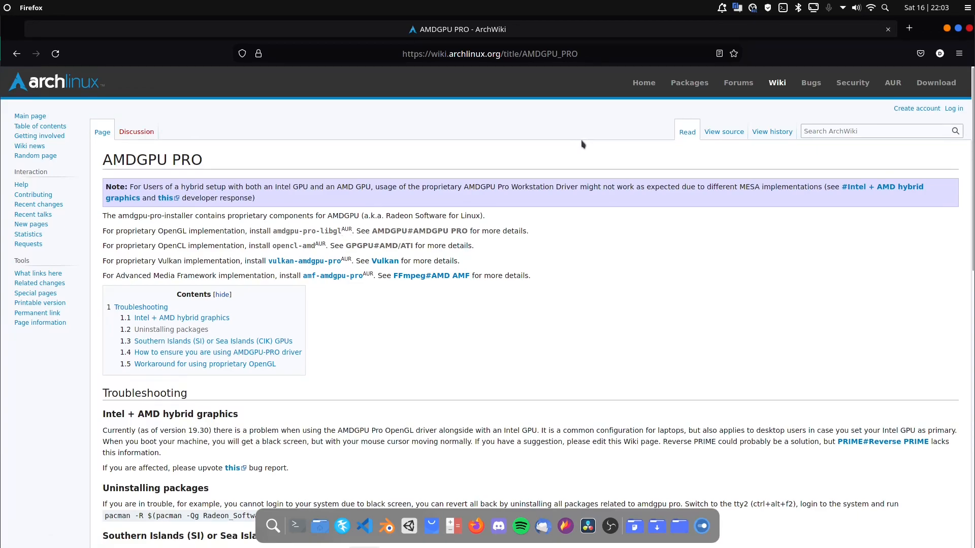
pyautogui.moveTo(568, 102)
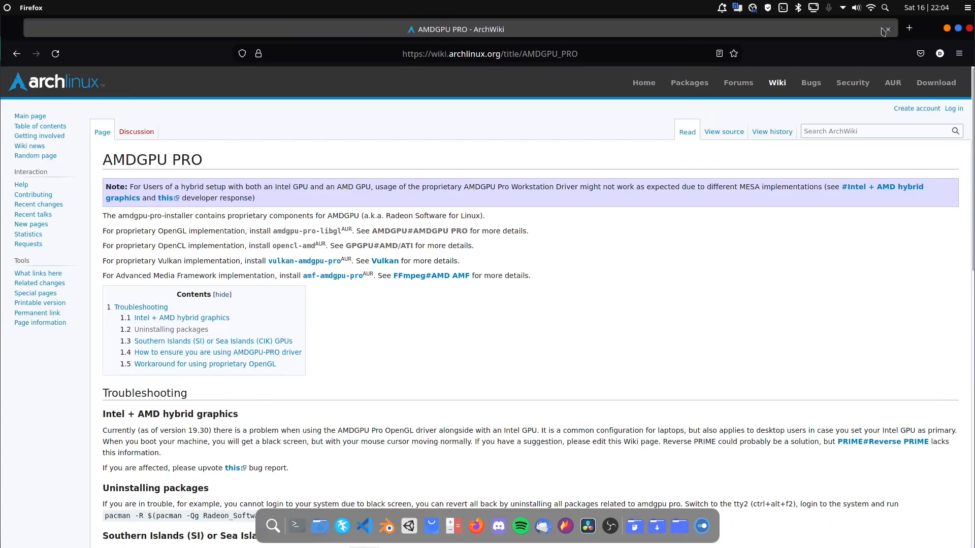
pyautogui.moveTo(945, 29)
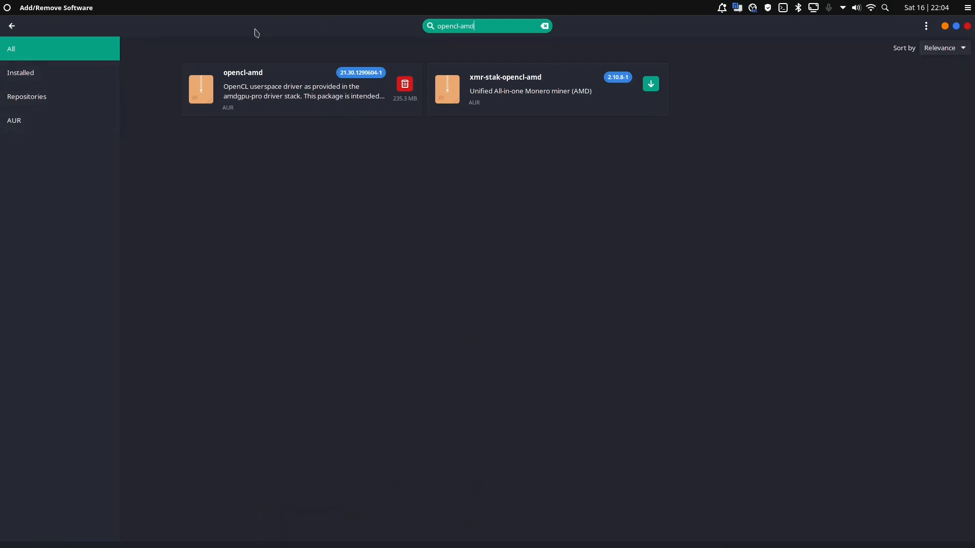
# Search Add/Remove Software for opencl-nvidia, then open a new Firefox tab.
pyautogui.click(544, 26)
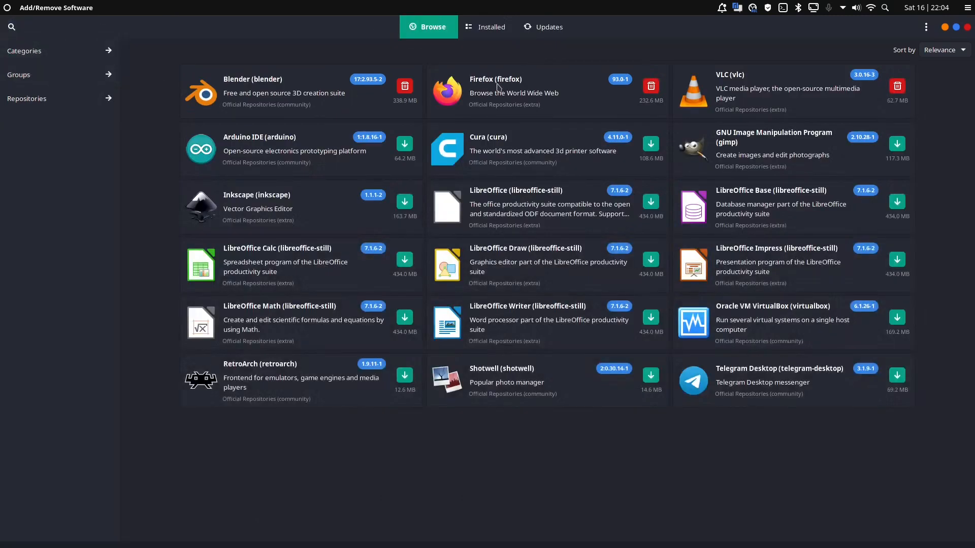
pyautogui.click(11, 27)
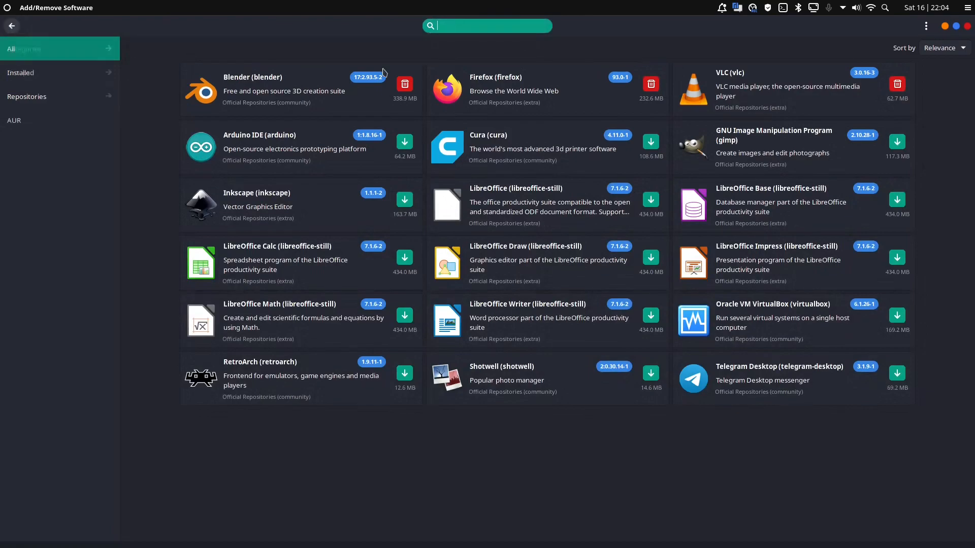
pyautogui.write('opencl-nvidia')
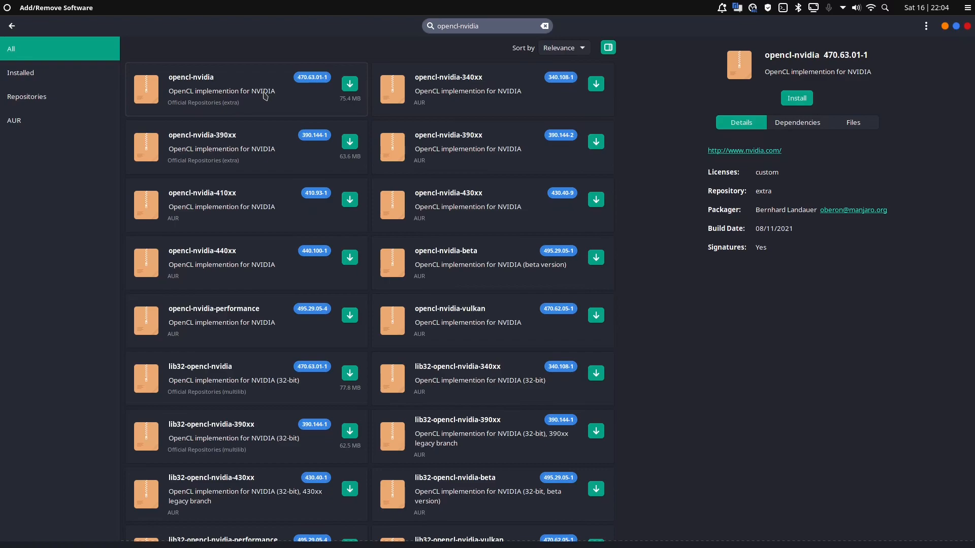
pyautogui.moveTo(294, 87)
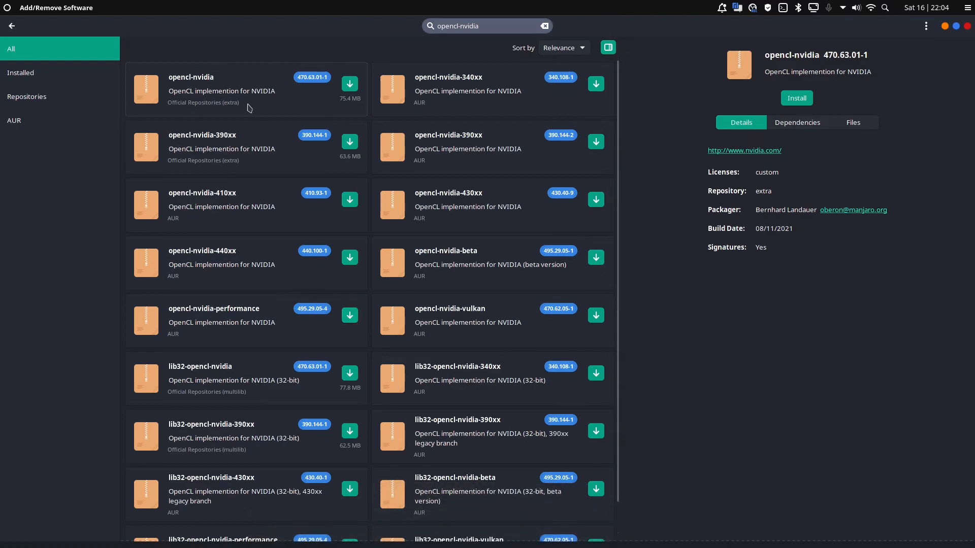
pyautogui.moveTo(431, 446)
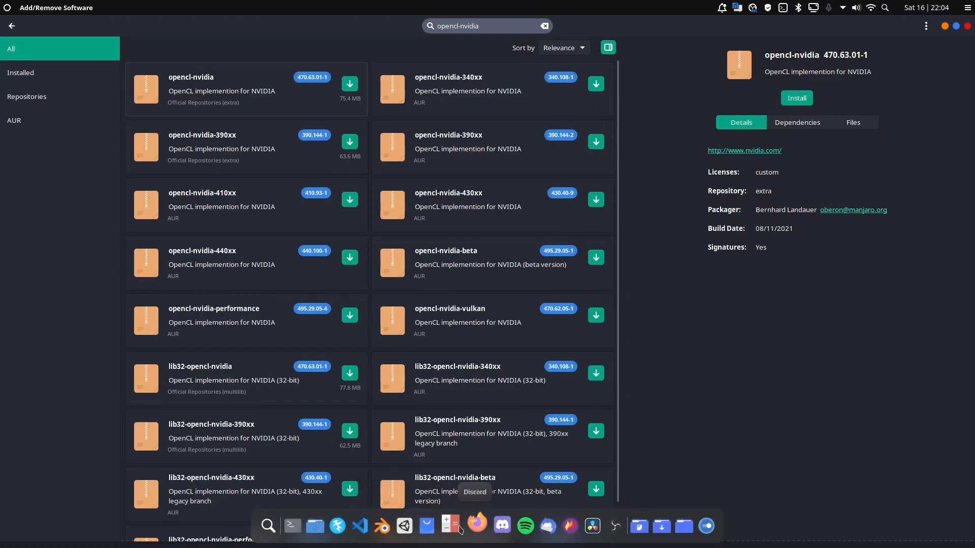
pyautogui.click(476, 526)
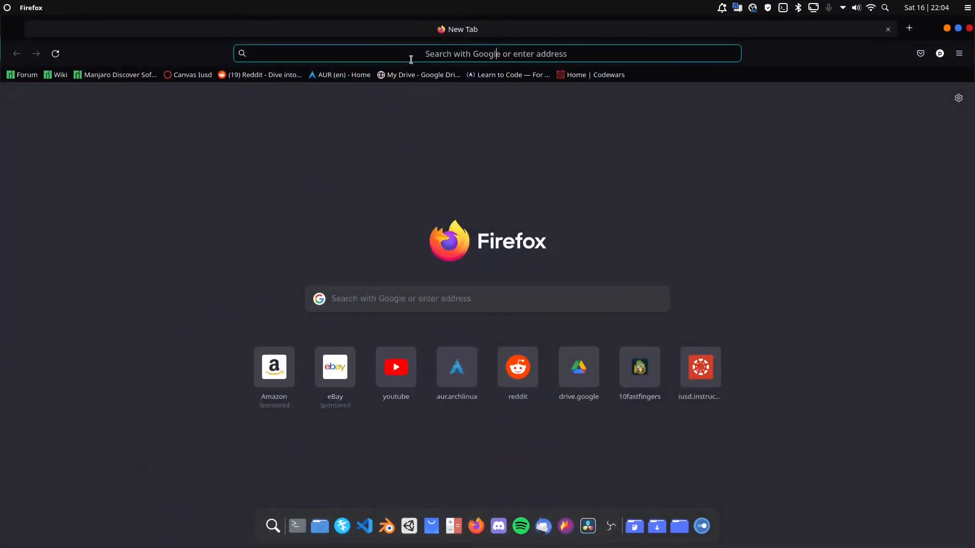
# Go to aur.archlinux.org and run a Package Search for opencl-nvidia.
pyautogui.write('aur.archlinux.org')
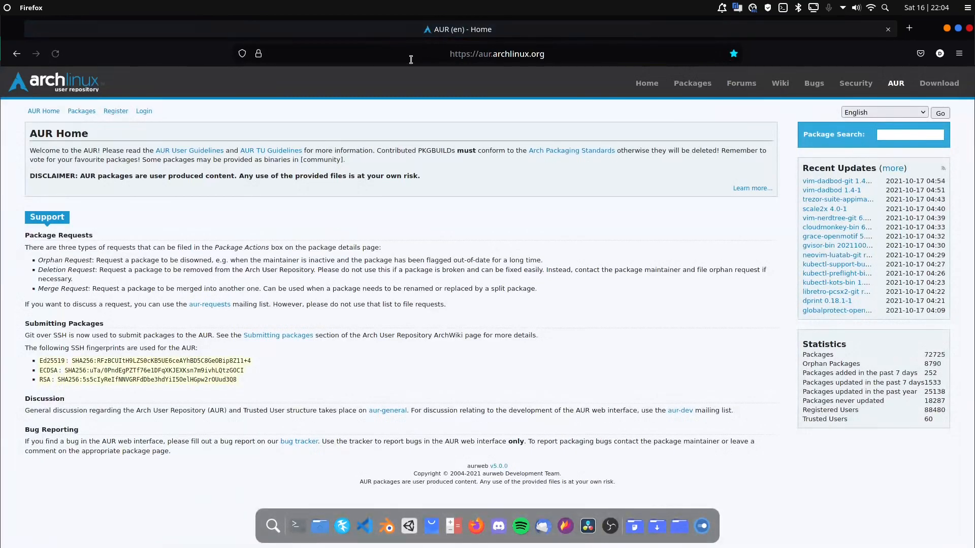
pyautogui.click(909, 134)
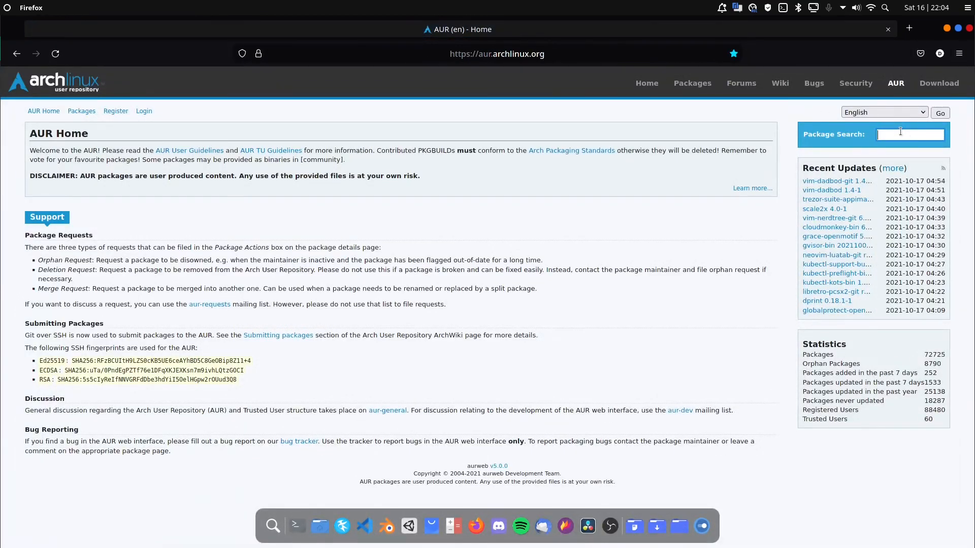
pyautogui.write('opencl-nvidia')
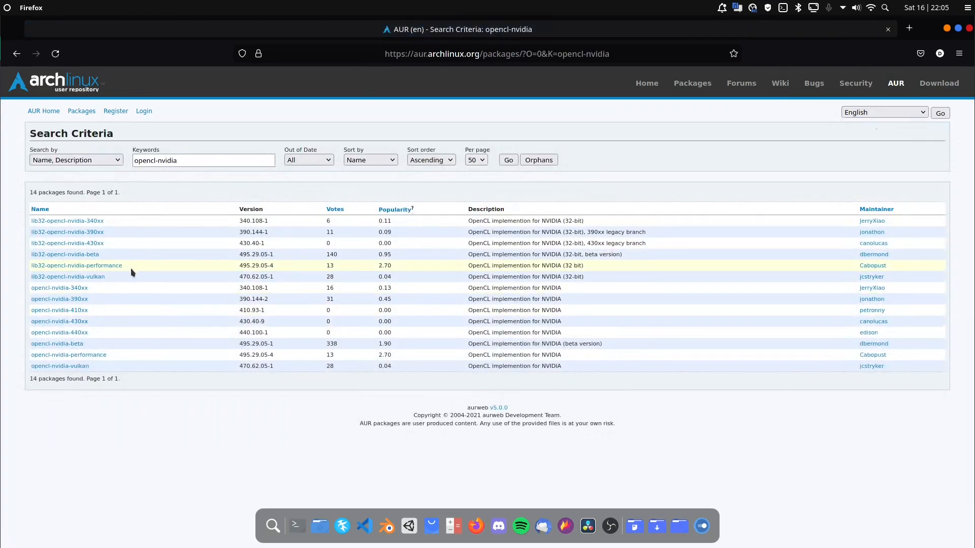
pyautogui.moveTo(58, 299)
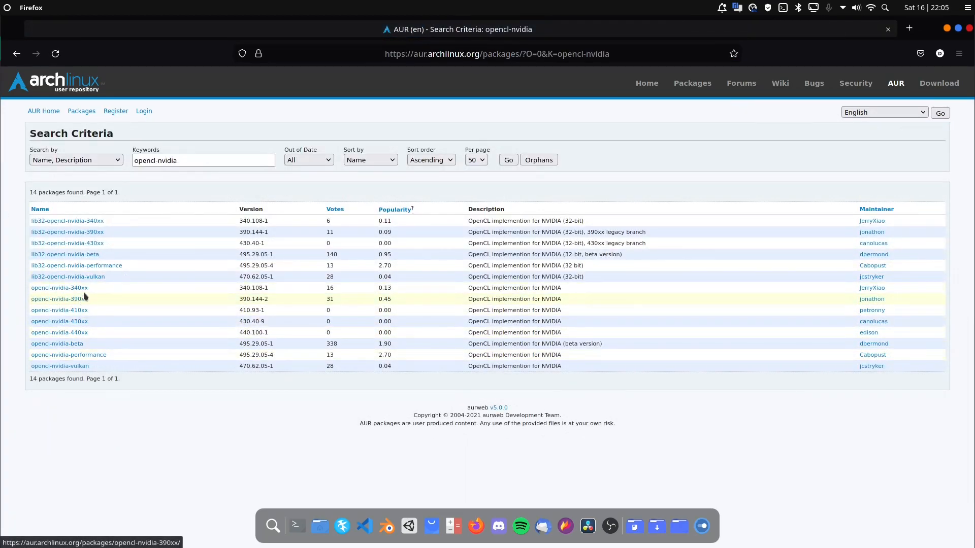
pyautogui.moveTo(59, 332)
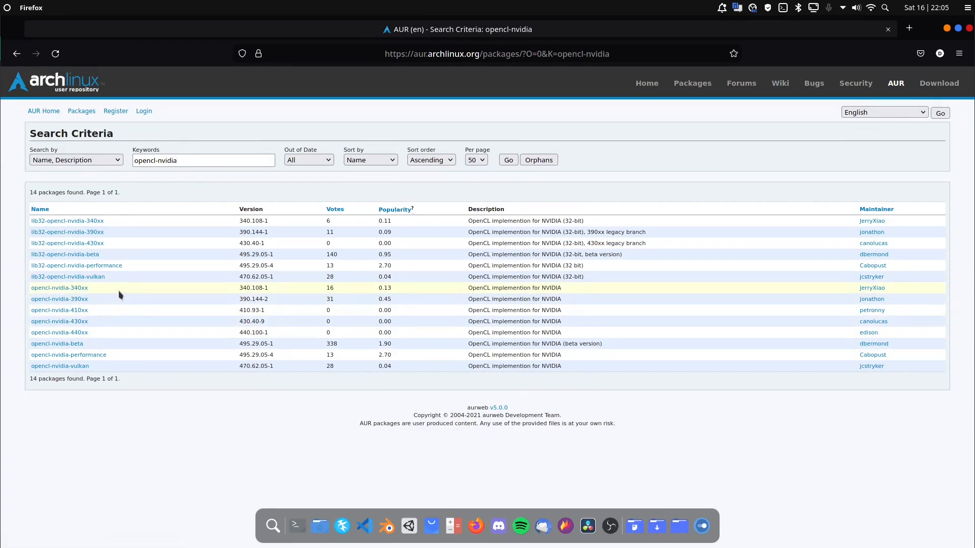
pyautogui.moveTo(122, 295)
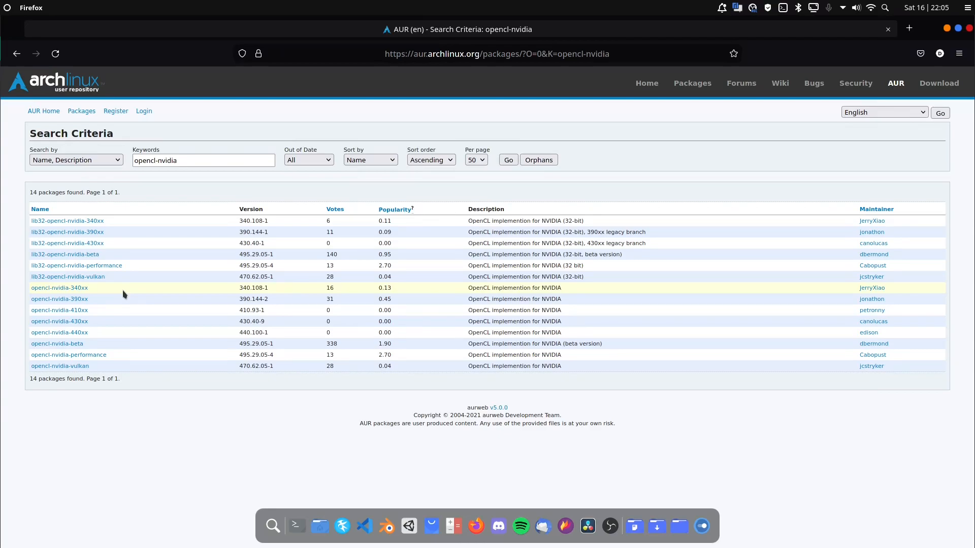
pyautogui.moveTo(804, 39)
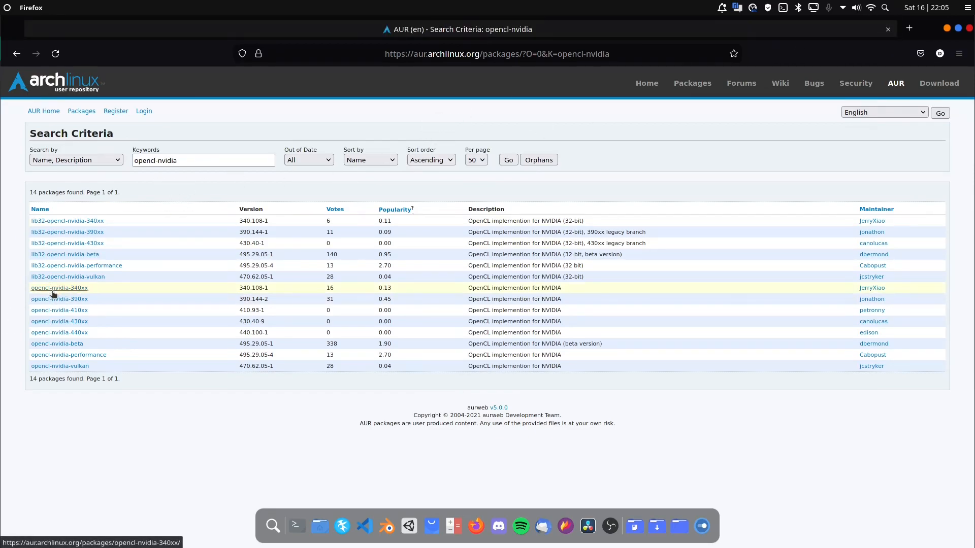
pyautogui.moveTo(59, 332)
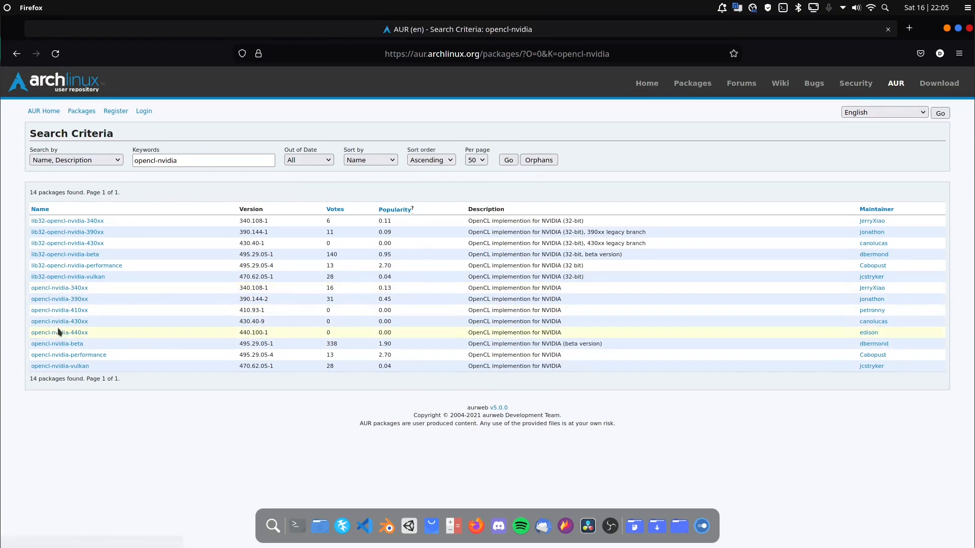
pyautogui.moveTo(59, 332)
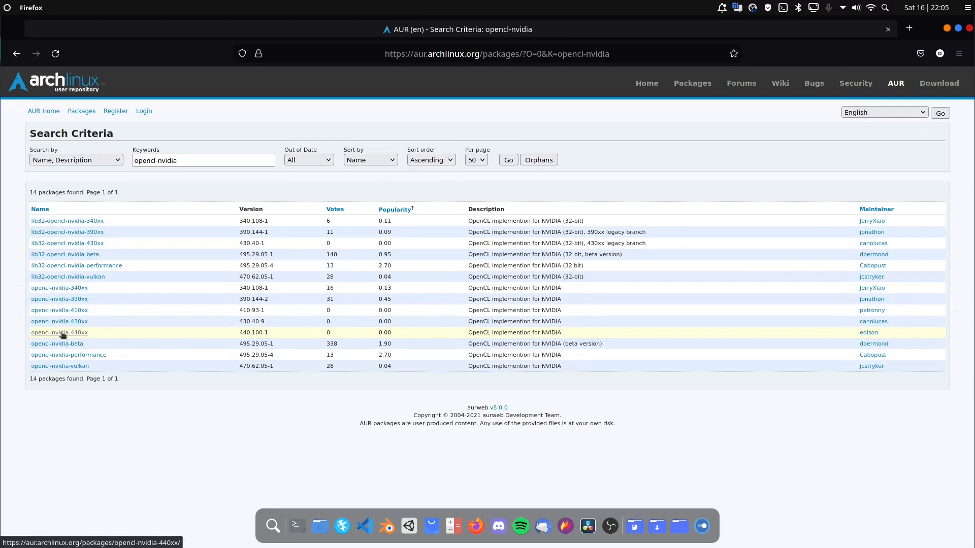
pyautogui.moveTo(565, 231)
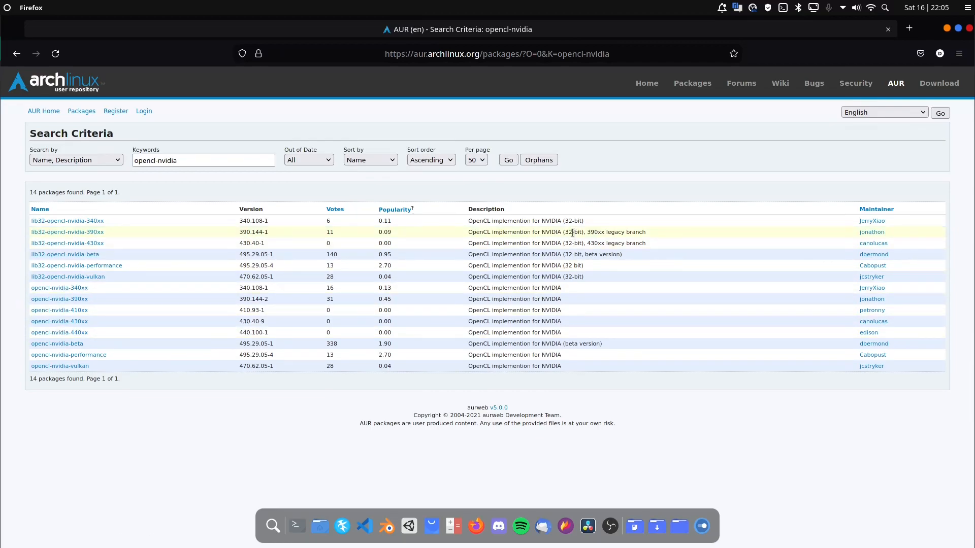